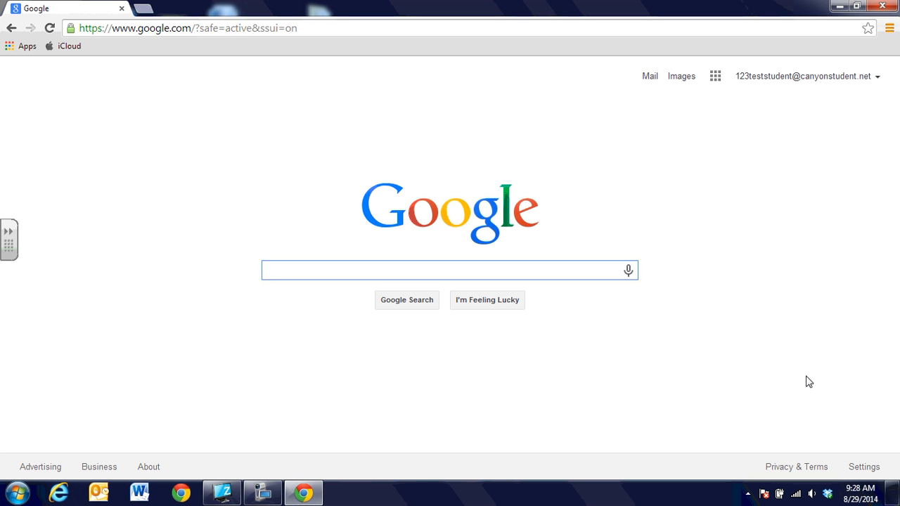
- Have Canyon ISD, NASA and Google each in a tab, with the Google homepage showing last
left_click(450, 270)
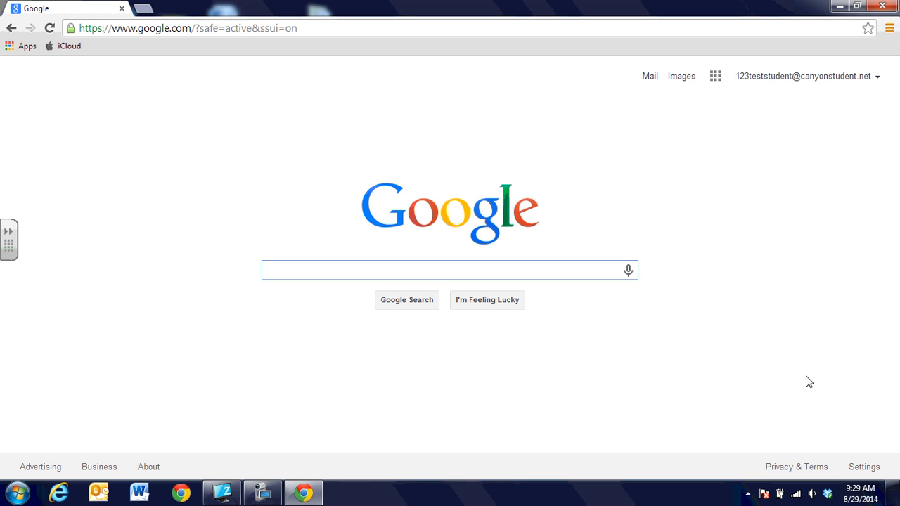
mouse_move(399, 347)
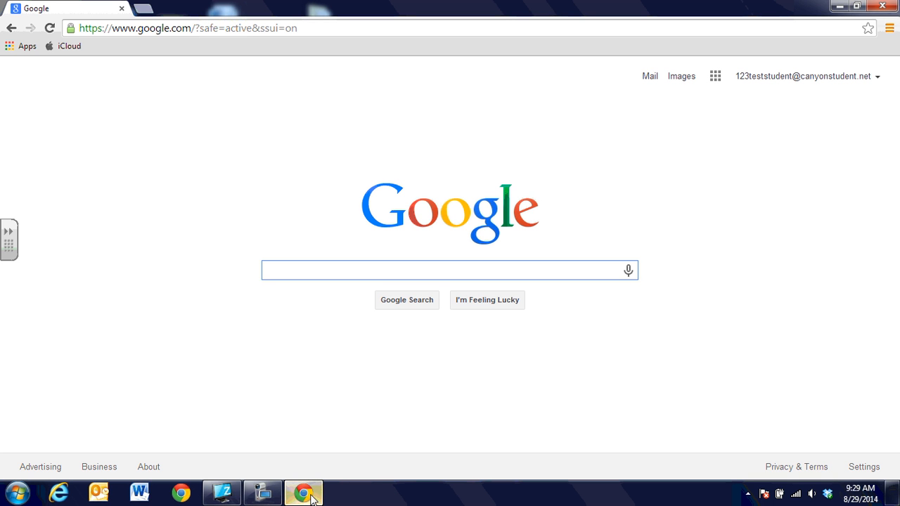
left_click(449, 270)
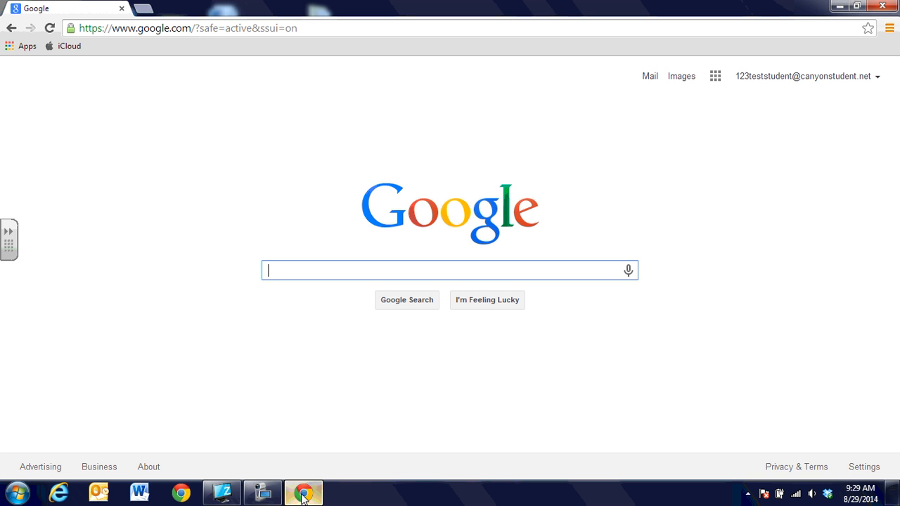
mouse_move(647, 342)
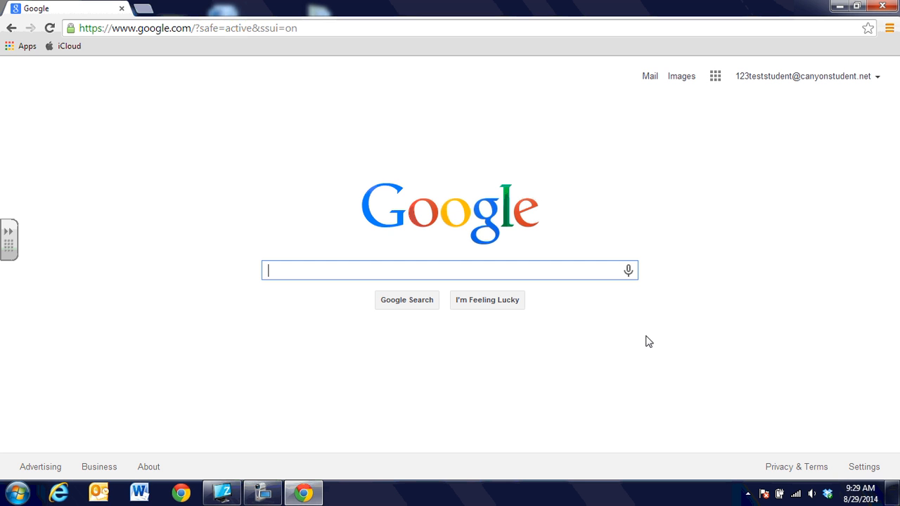
mouse_move(787, 228)
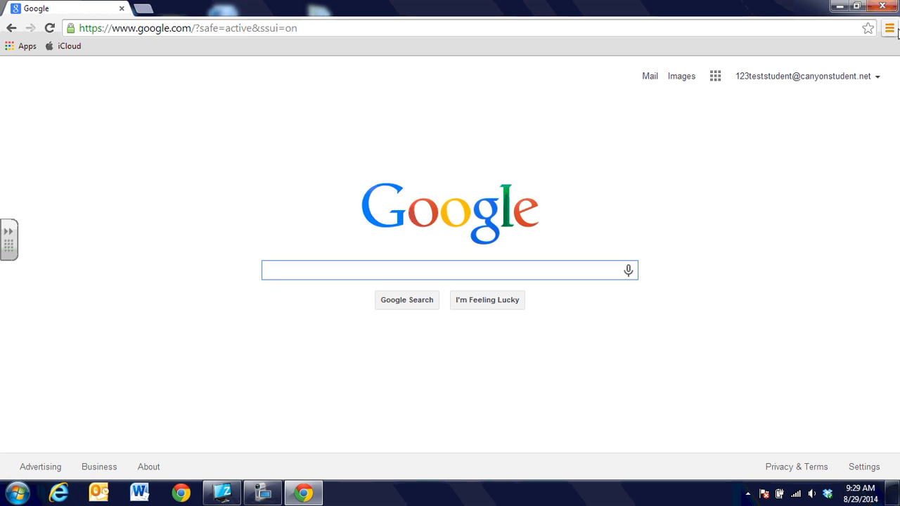
mouse_move(880, 43)
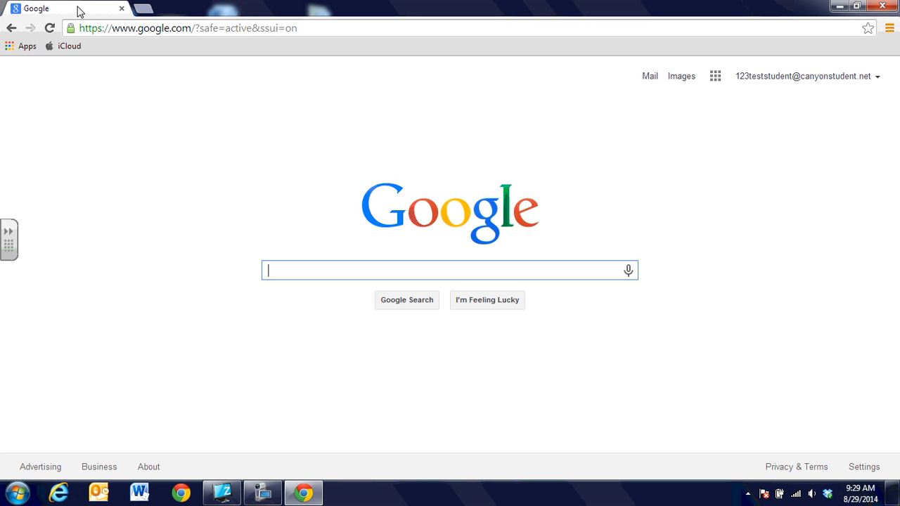
mouse_move(162, 43)
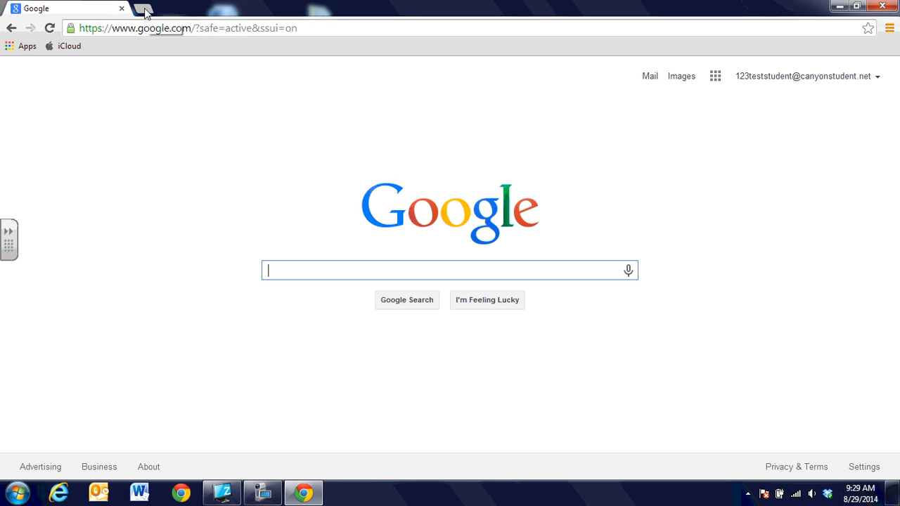
left_click(140, 8)
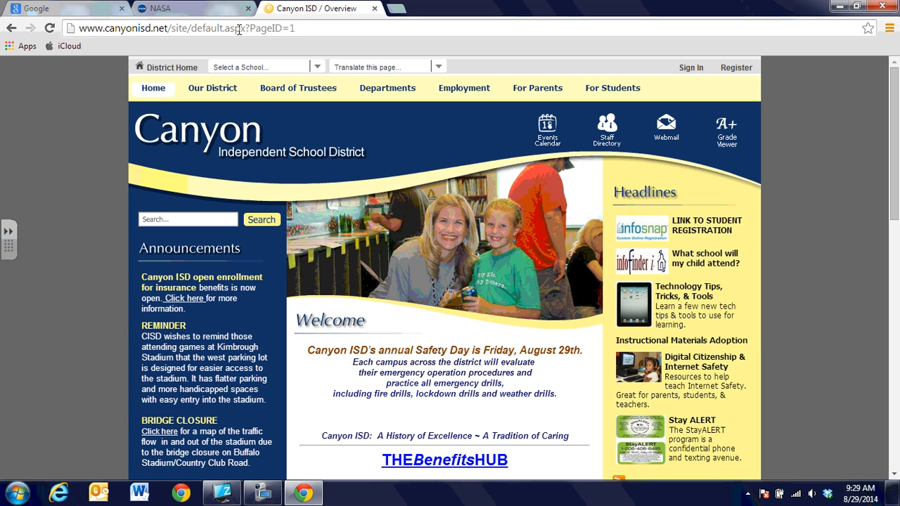
mouse_move(287, 9)
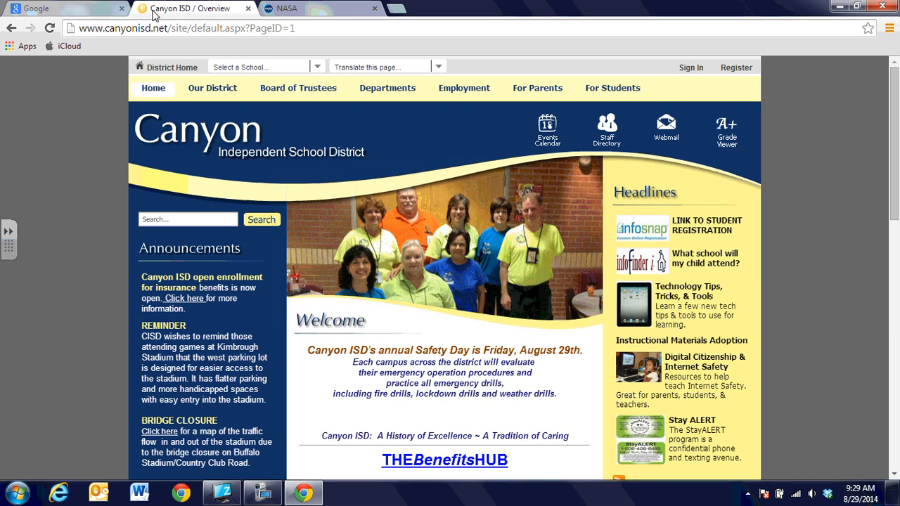
left_click(302, 9)
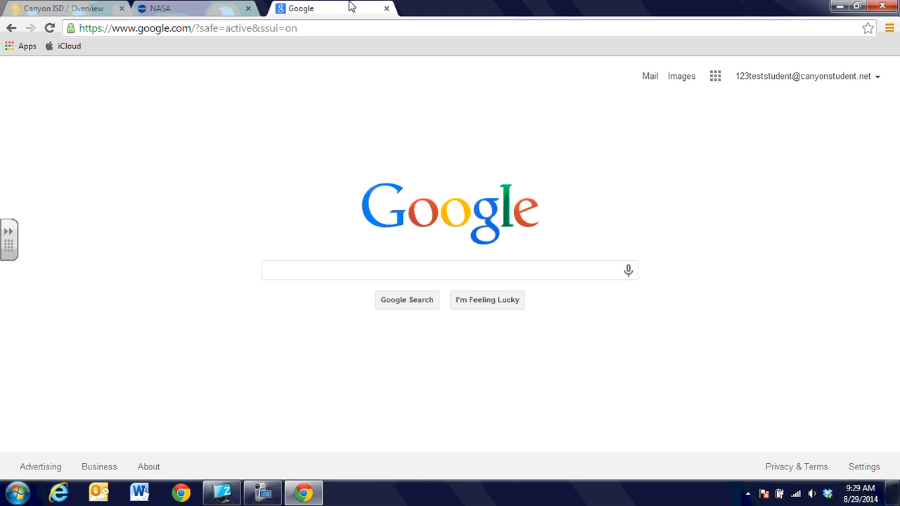
left_click(450, 270)
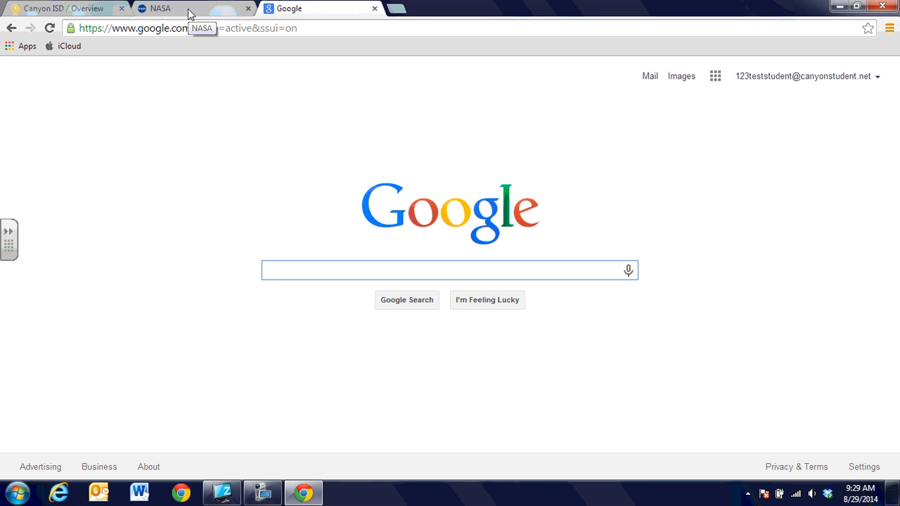
- Add NASA and Google to the bookmarks bar, then load NASA from its bookmark in the third tab
left_click(156, 8)
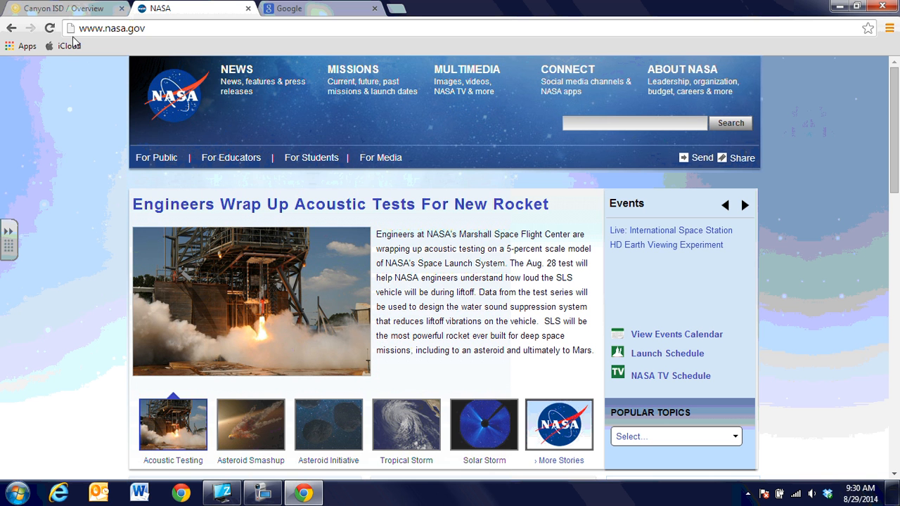
left_click(744, 205)
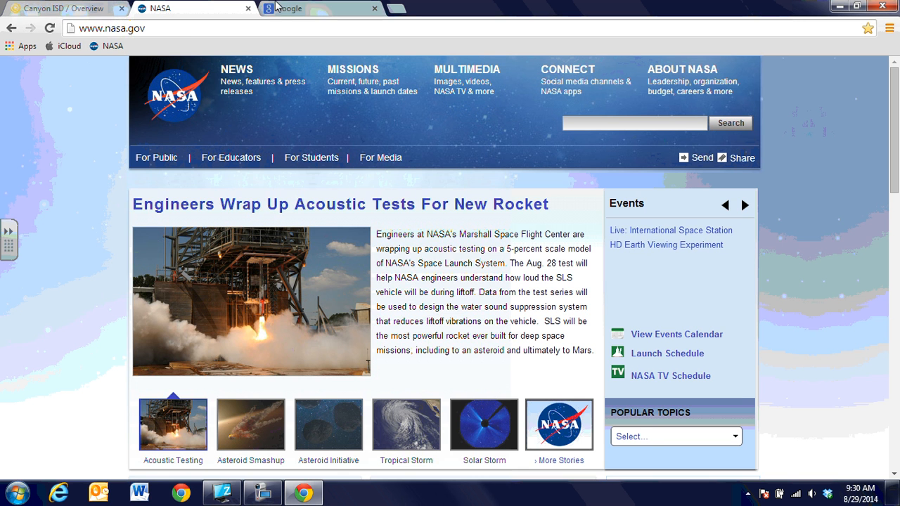
left_click(288, 8)
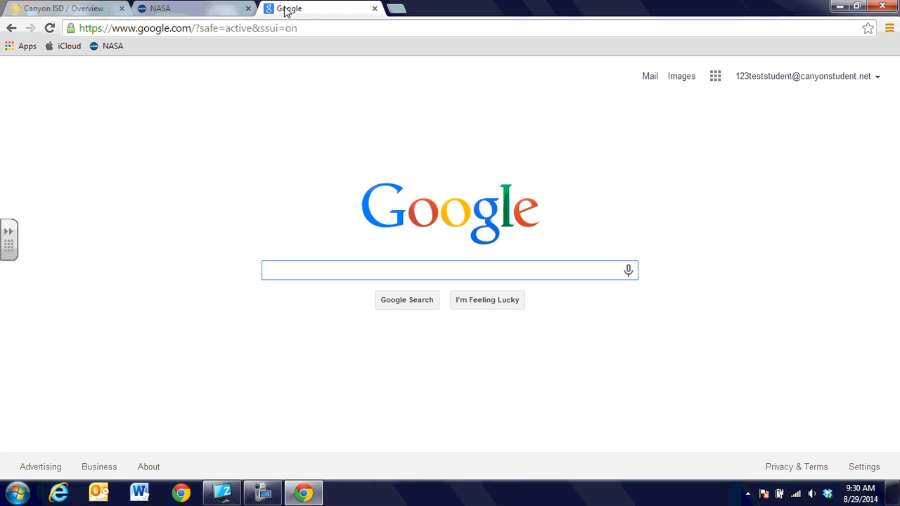
left_click(450, 270)
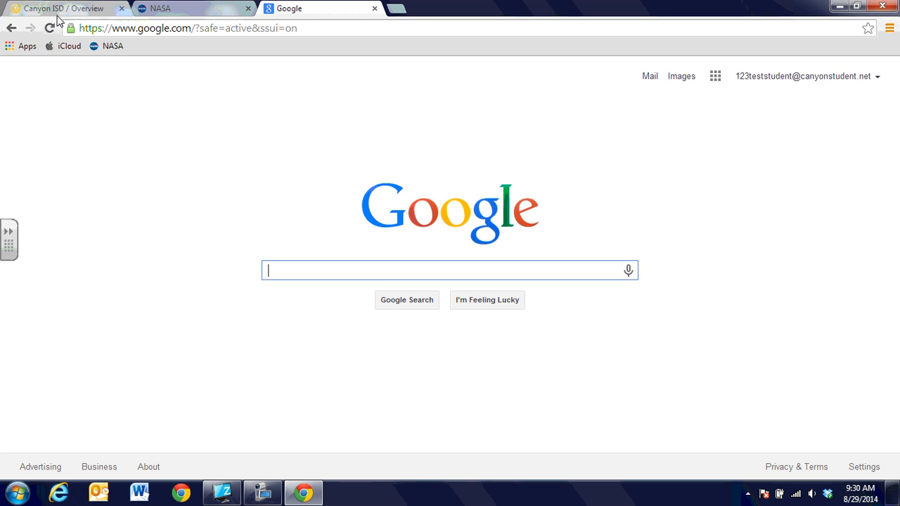
mouse_move(68, 28)
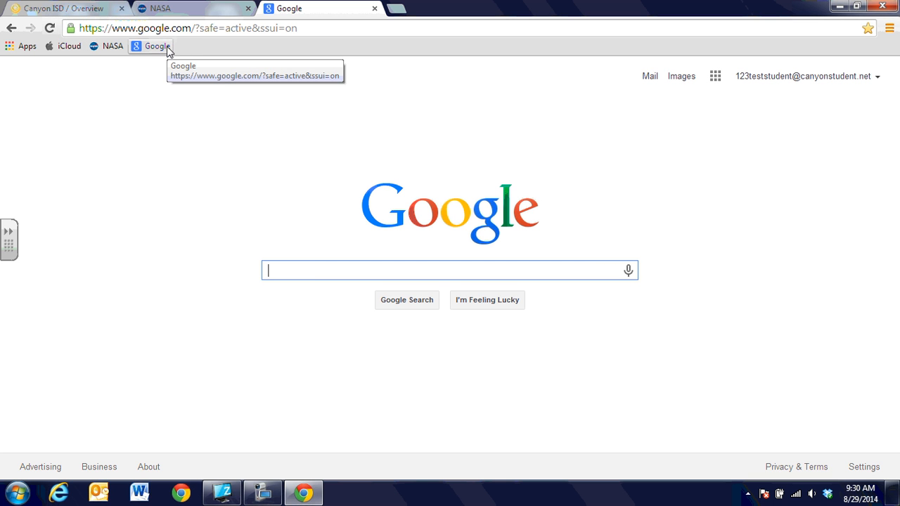
mouse_move(112, 45)
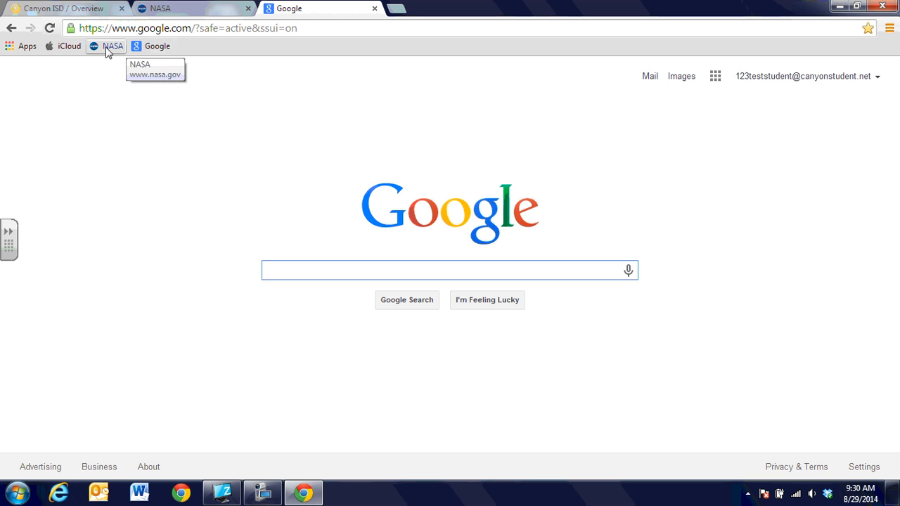
left_click(112, 45)
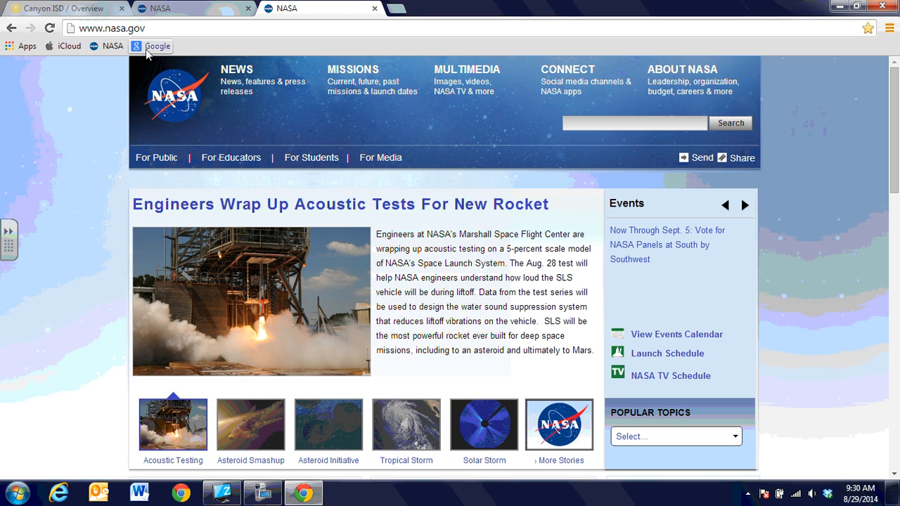
- Reorder the tabs to Canyon ISD, Google, NASA and show the Google homepage
left_click(321, 8)
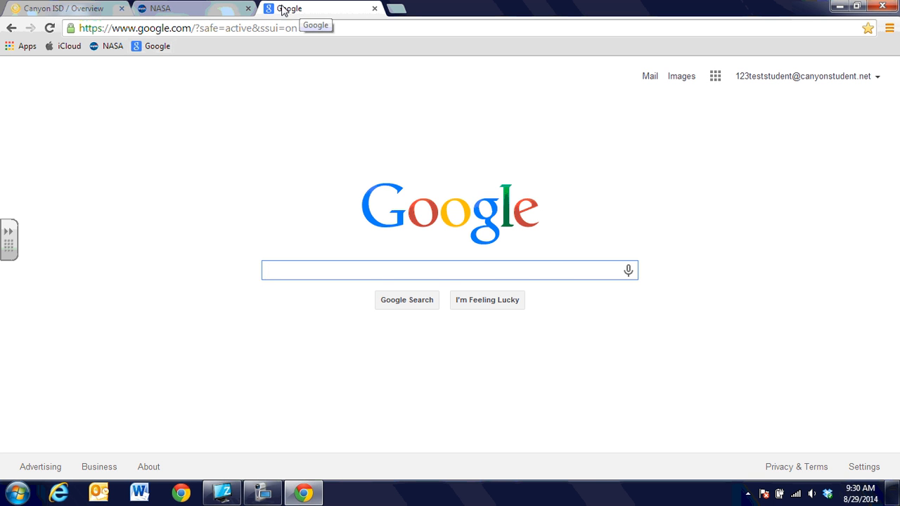
left_click(169, 9)
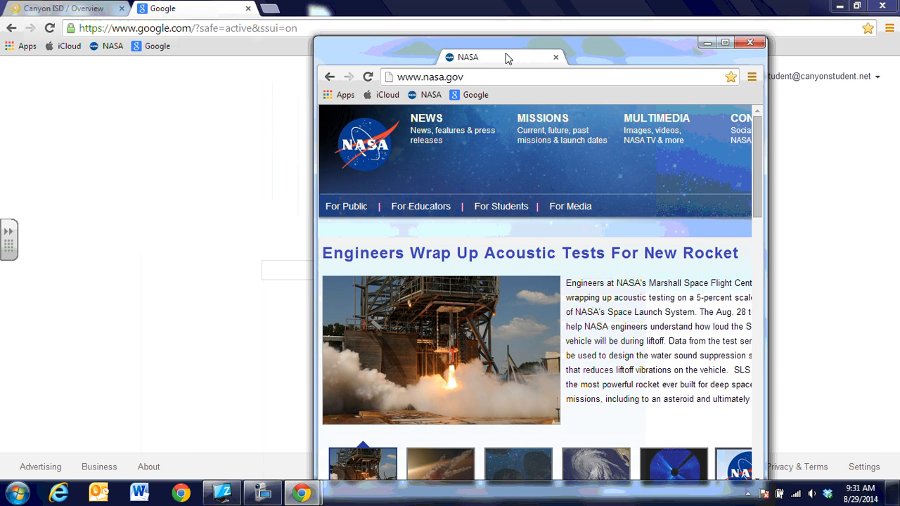
left_click(725, 42)
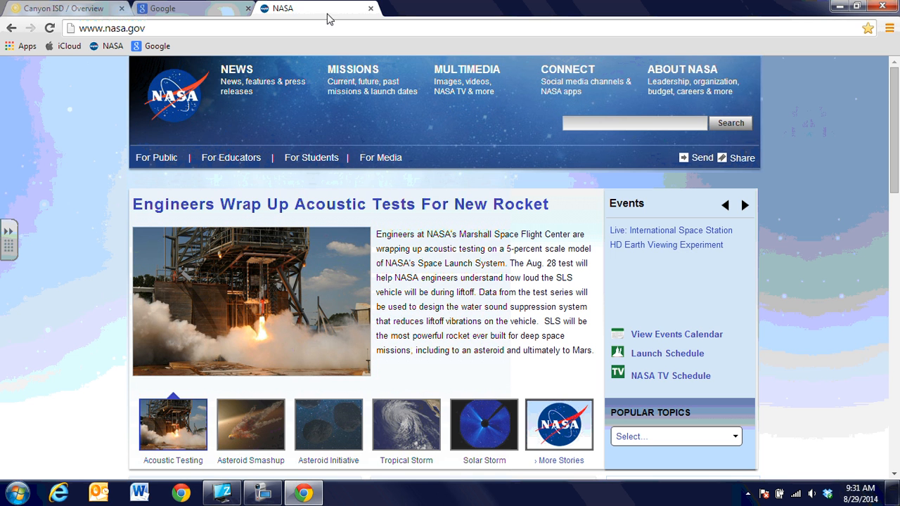
mouse_move(337, 17)
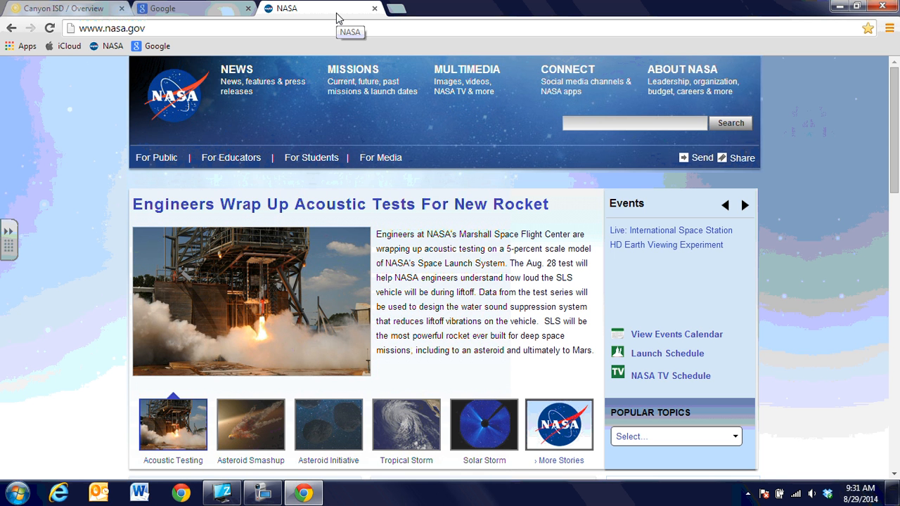
mouse_move(190, 46)
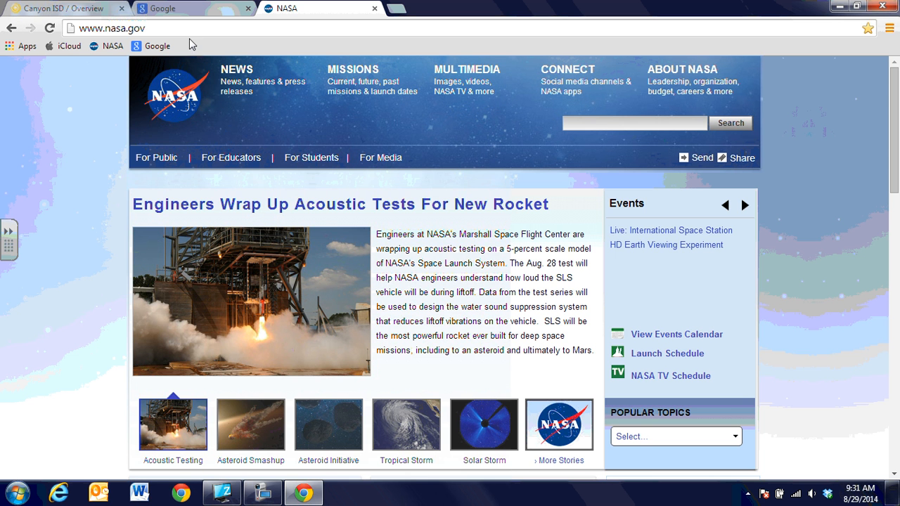
left_click(186, 8)
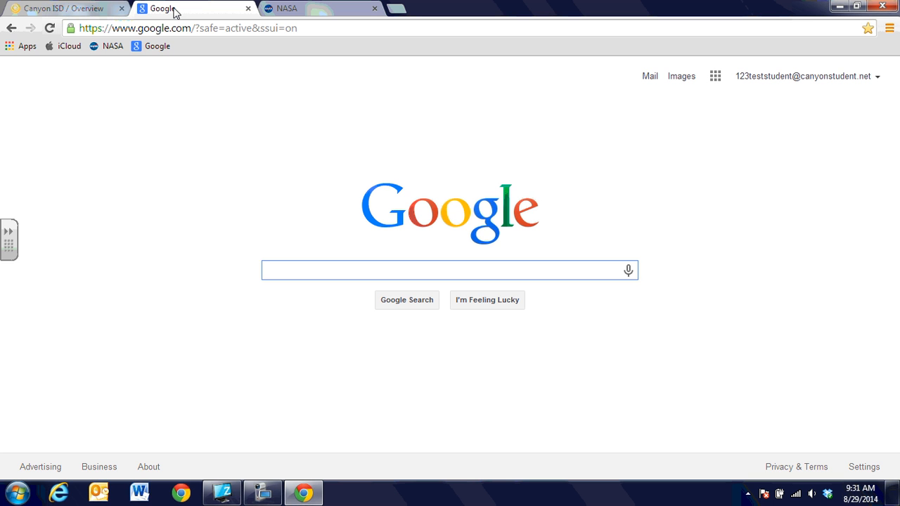
mouse_move(112, 45)
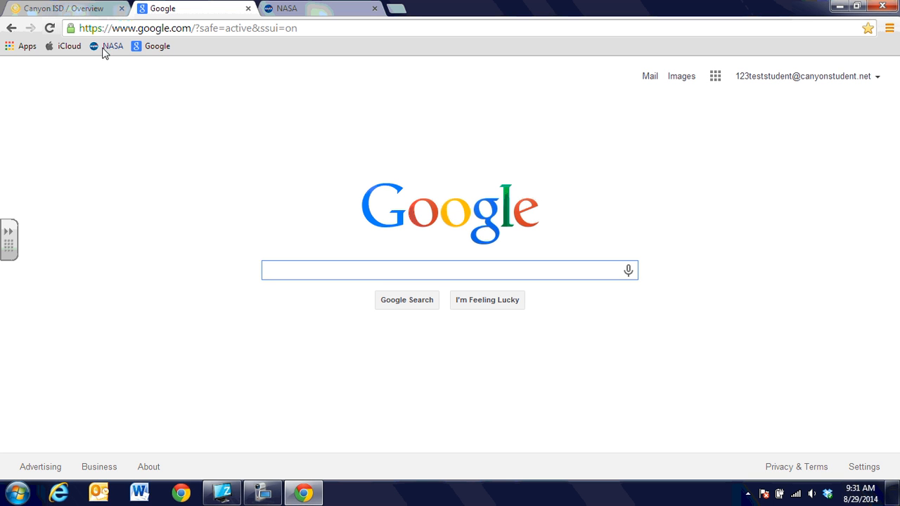
- Delete the NASA bookmark, leaving Apps, iCloud and Google on the bookmarks bar
right_click(112, 45)
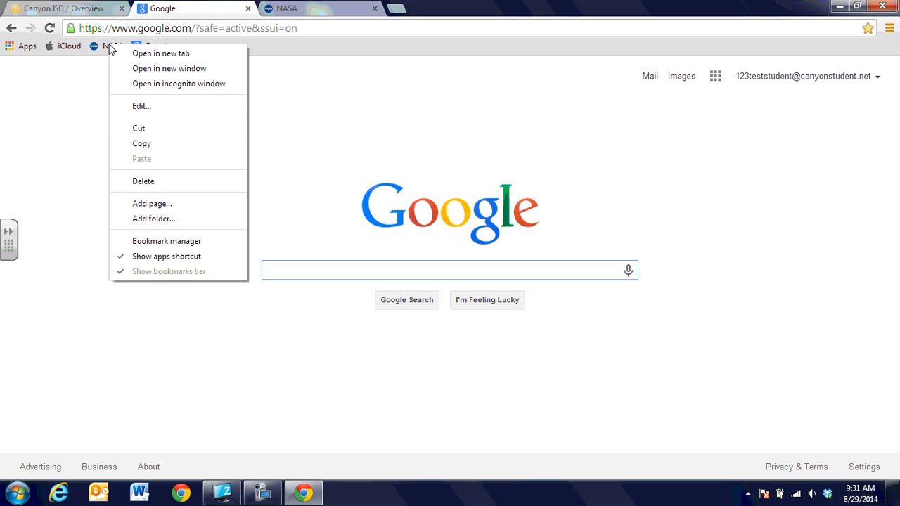
mouse_move(143, 180)
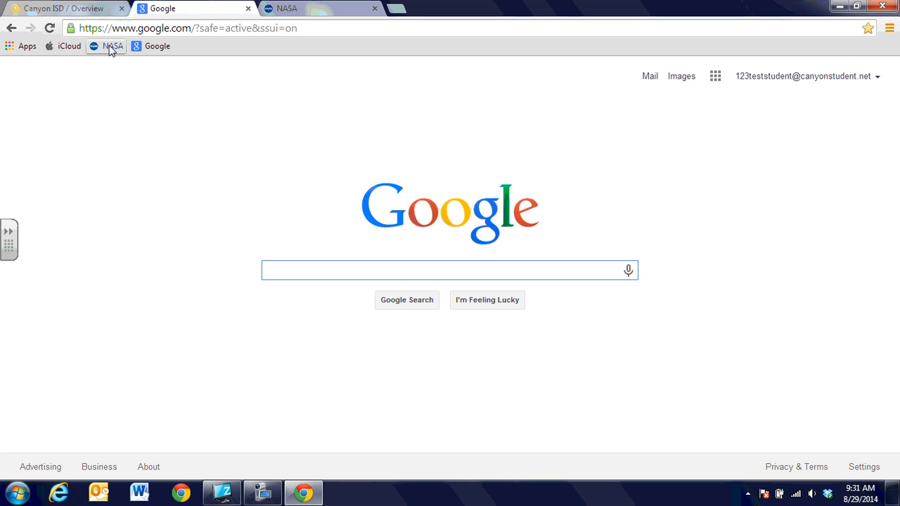
mouse_move(105, 44)
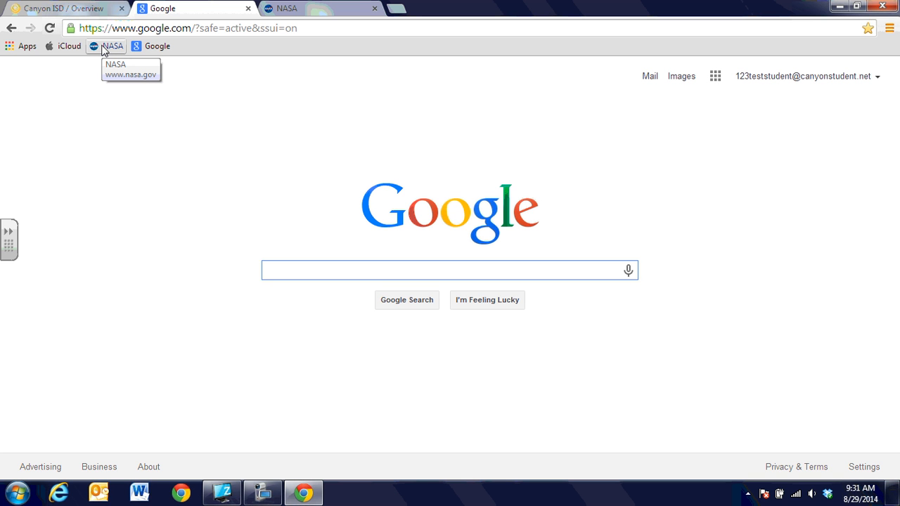
right_click(113, 45)
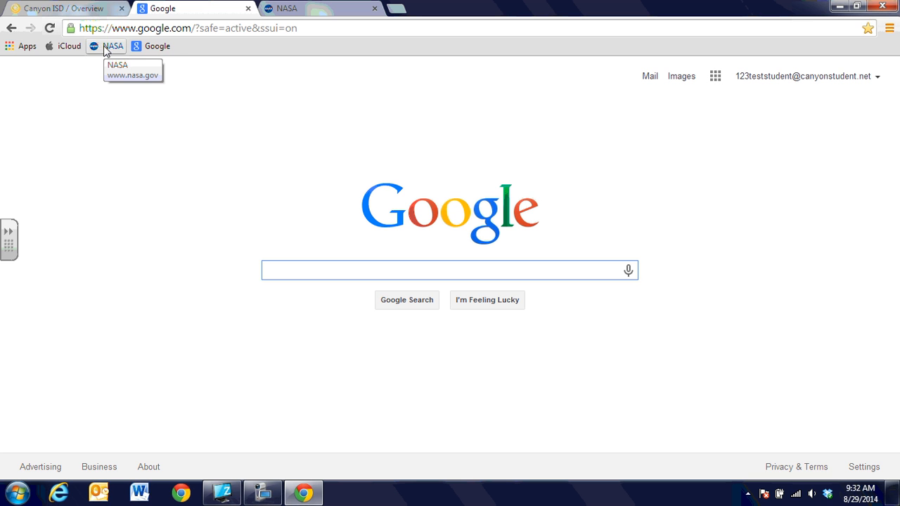
right_click(113, 45)
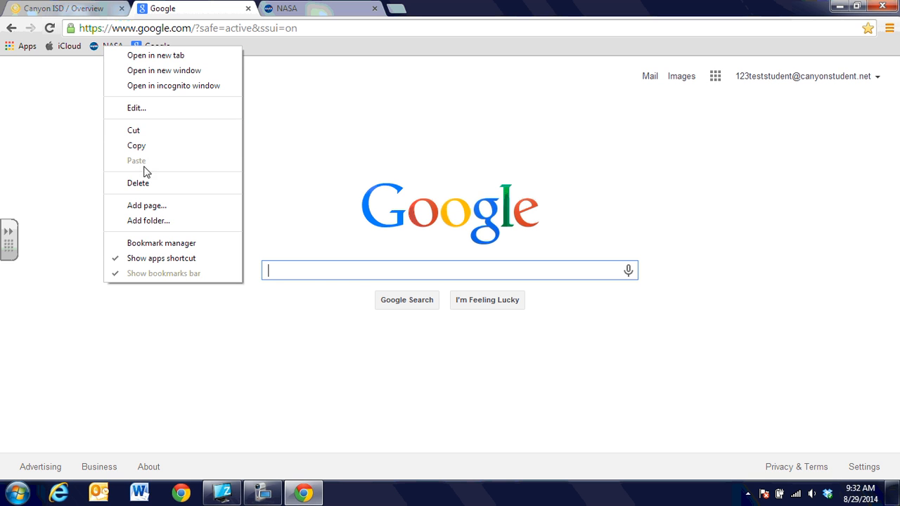
mouse_move(137, 183)
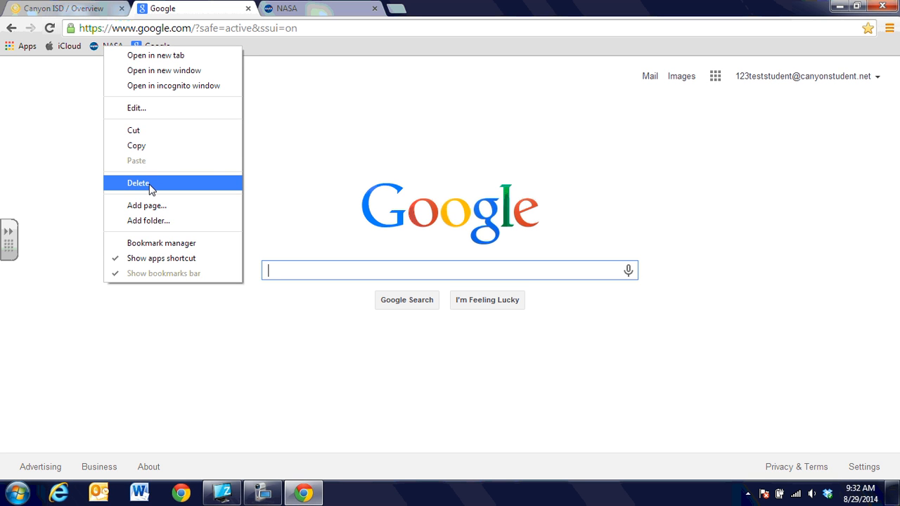
left_click(138, 183)
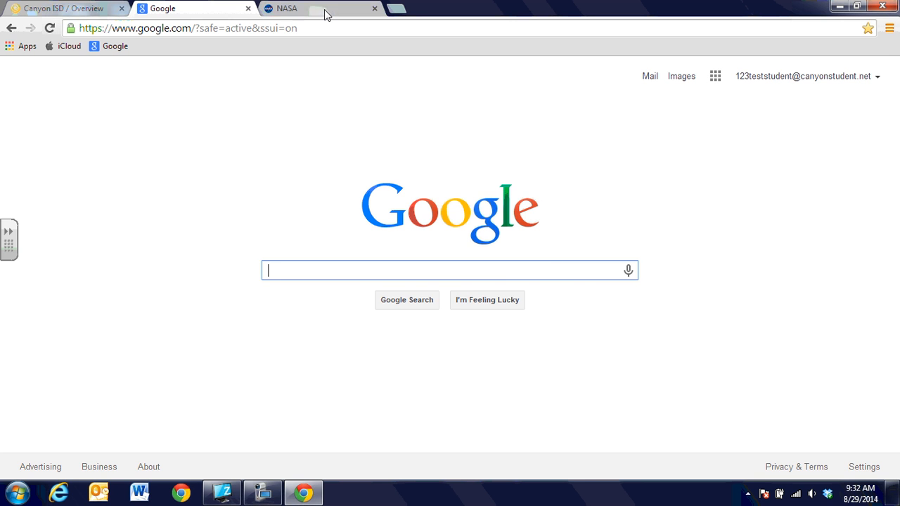
- Scroll through the NASA homepage and close its tab, leaving Canyon ISD and Google
left_click(288, 8)
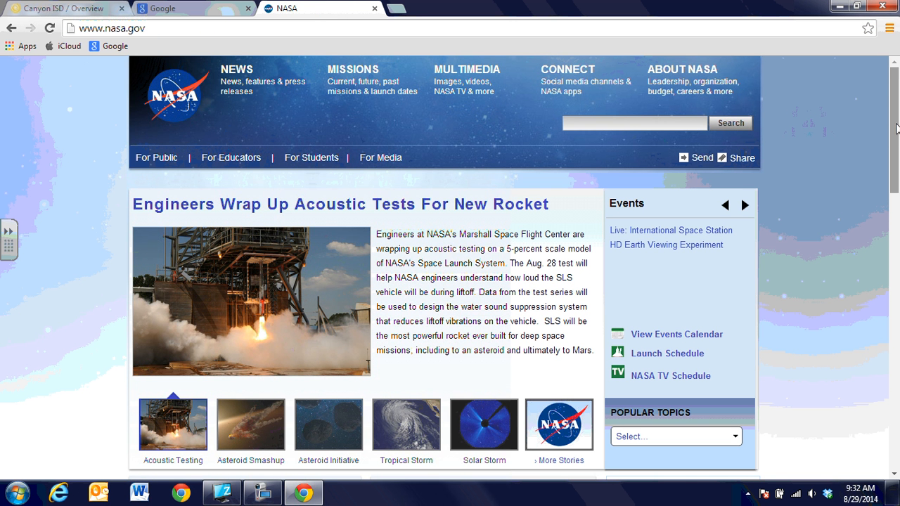
scroll("down", 3)
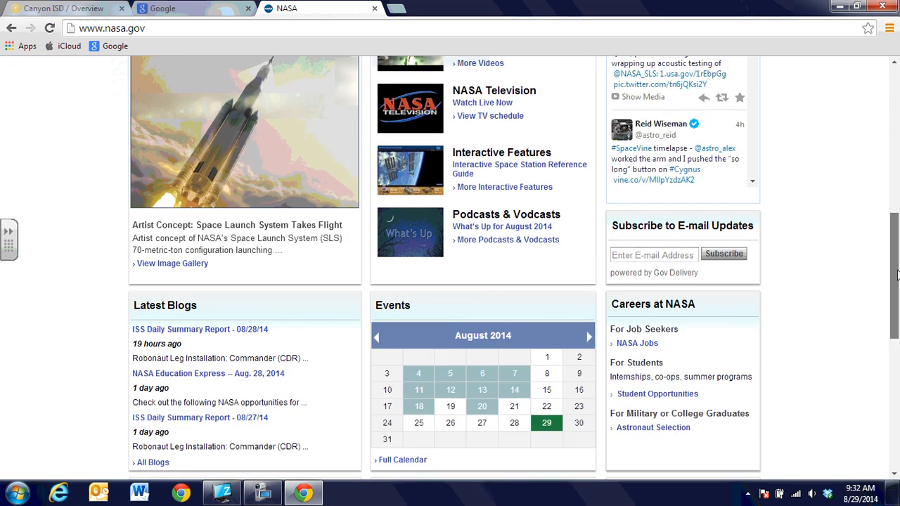
scroll("down", 3)
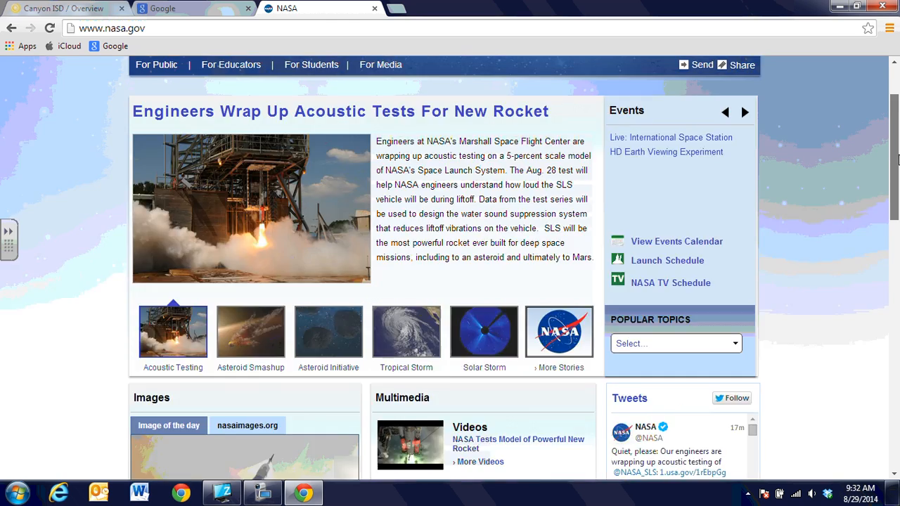
scroll("up", 3)
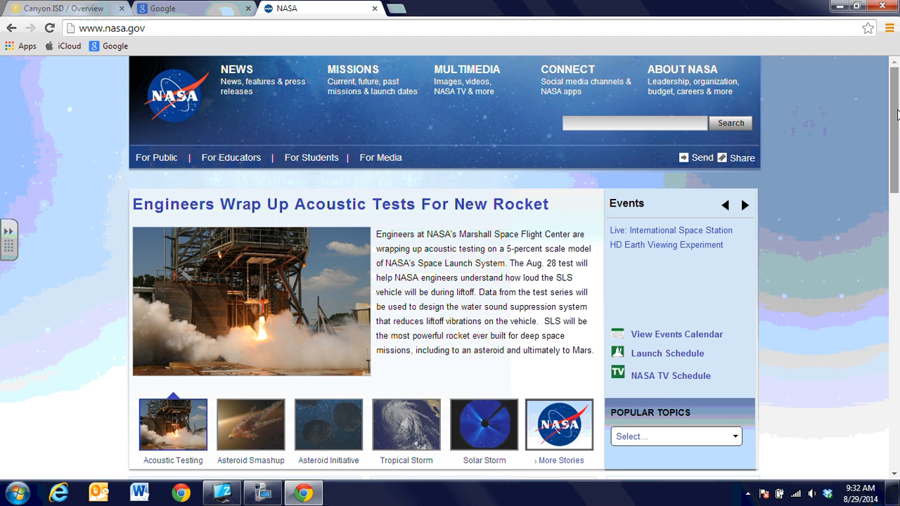
scroll("down", 3)
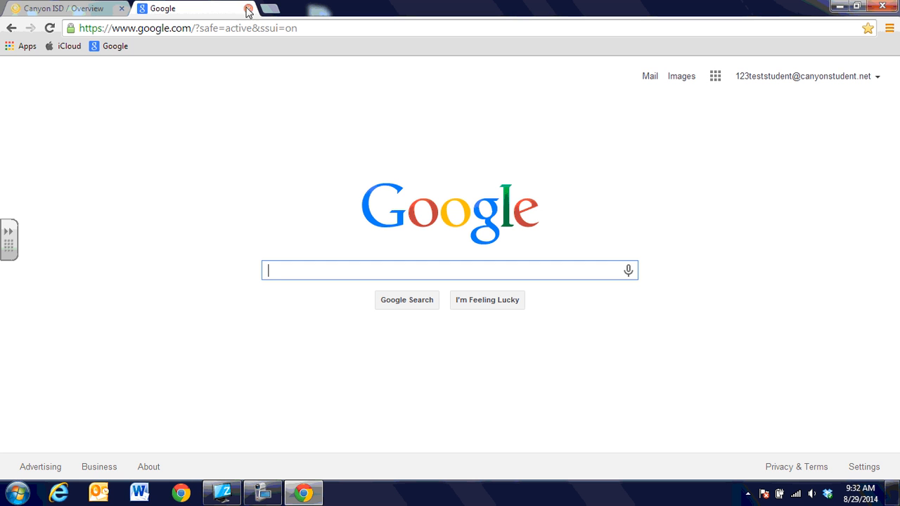
- Close the Canyon ISD tab so the Google homepage is the only tab left
left_click(121, 9)
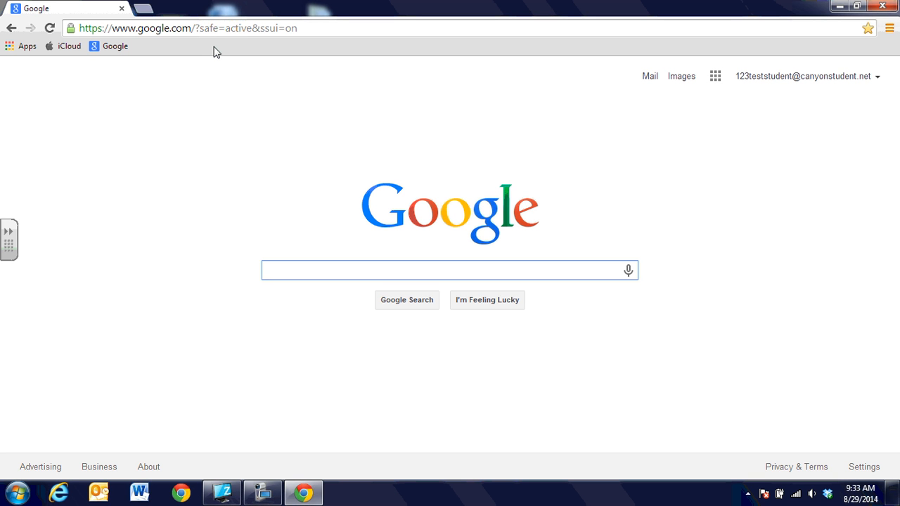
mouse_move(714, 115)
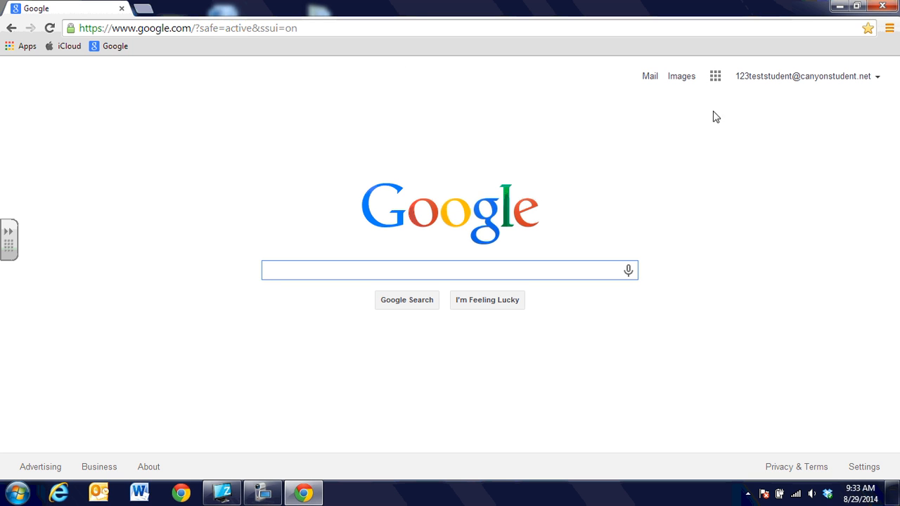
left_click(450, 270)
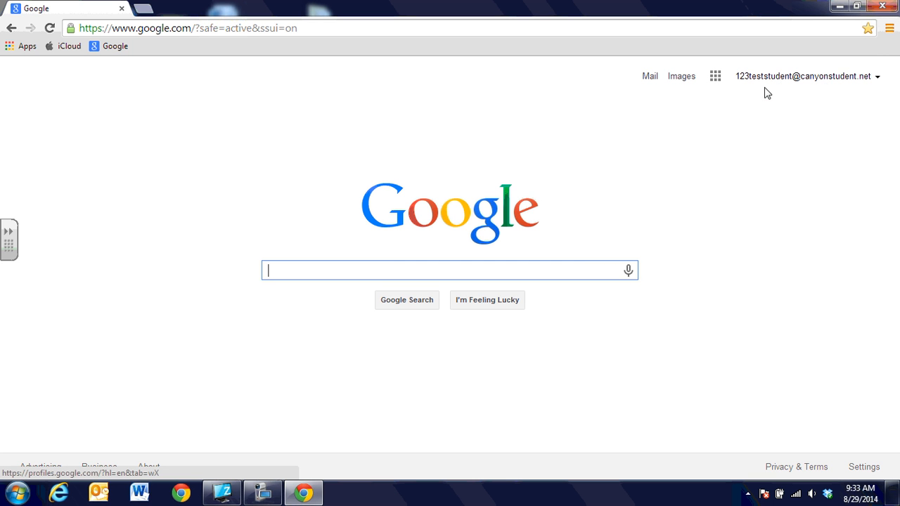
mouse_move(793, 125)
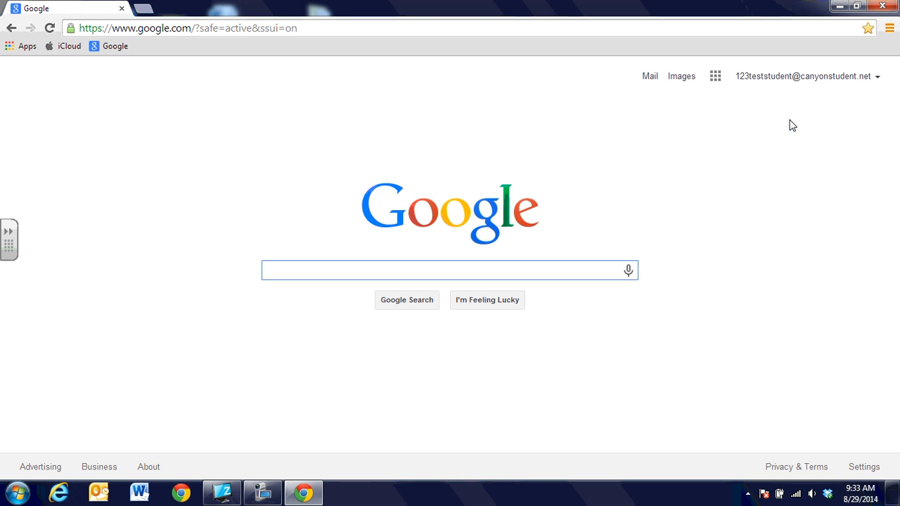
mouse_move(790, 83)
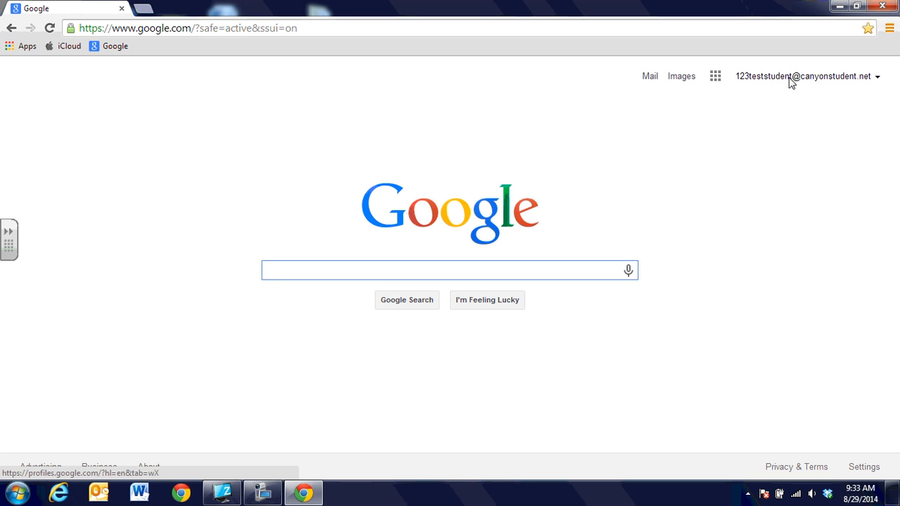
- View the signed-in account details and bring up Chrome's main menu
left_click(804, 76)
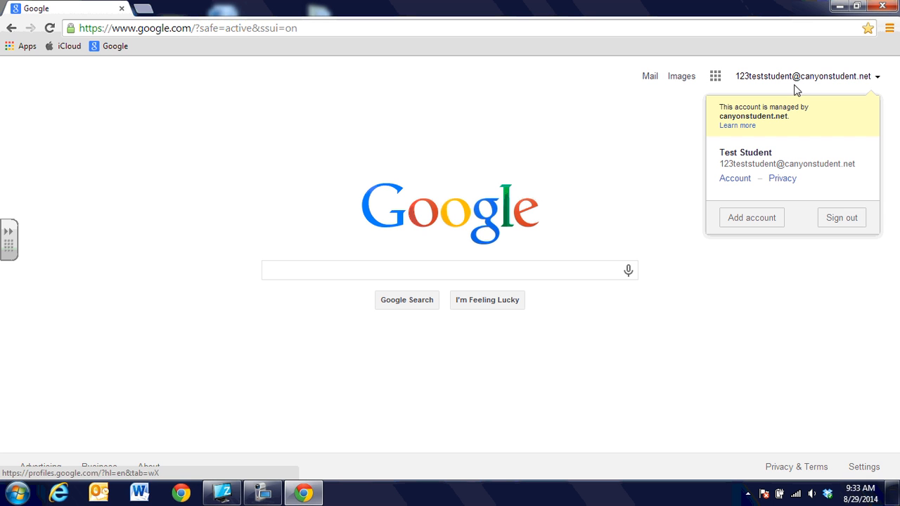
mouse_move(891, 28)
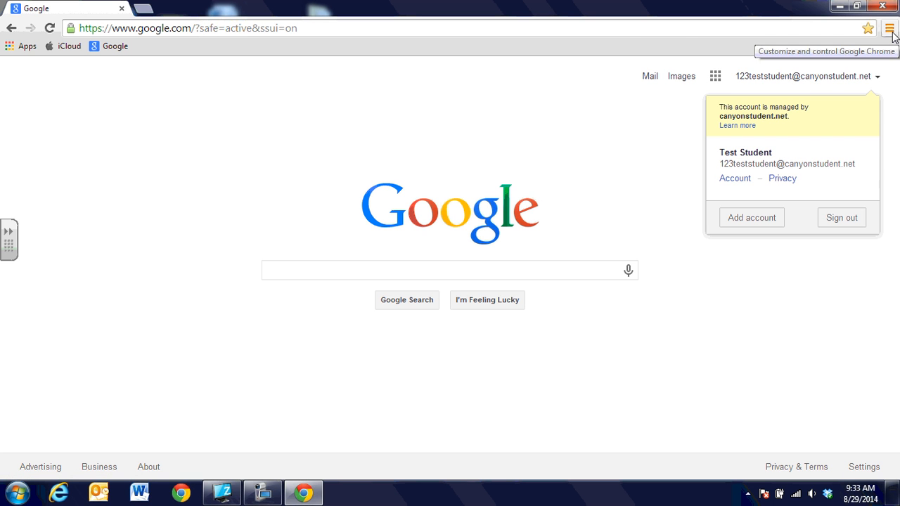
left_click(894, 28)
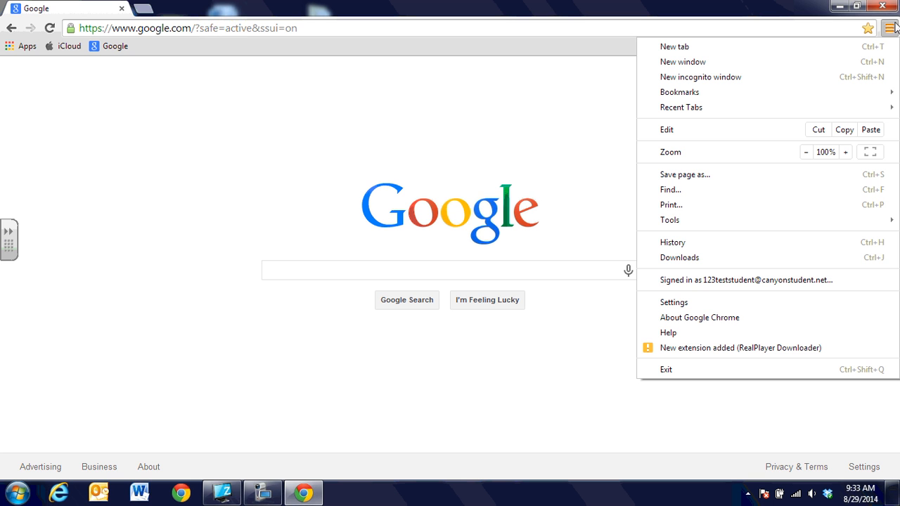
mouse_move(674, 303)
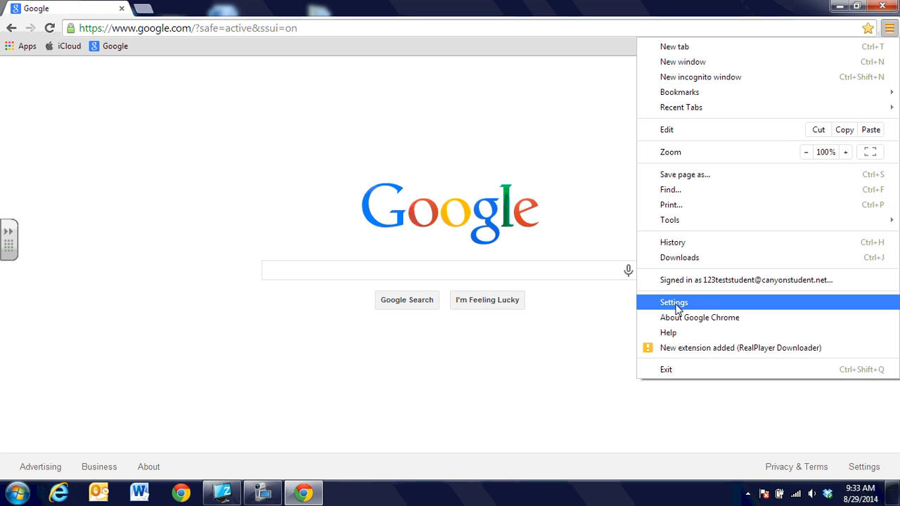
- From Settings, delete the current Chrome user and its local data
left_click(674, 303)
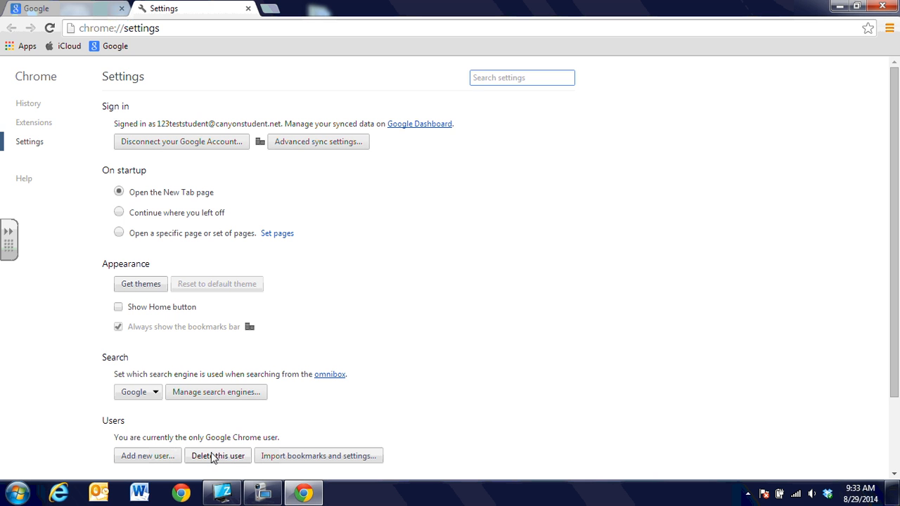
left_click(217, 456)
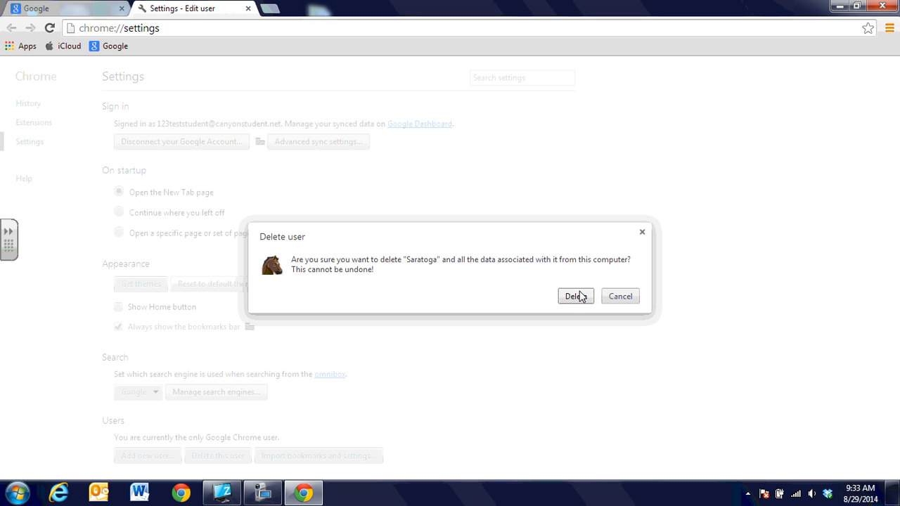
left_click(576, 296)
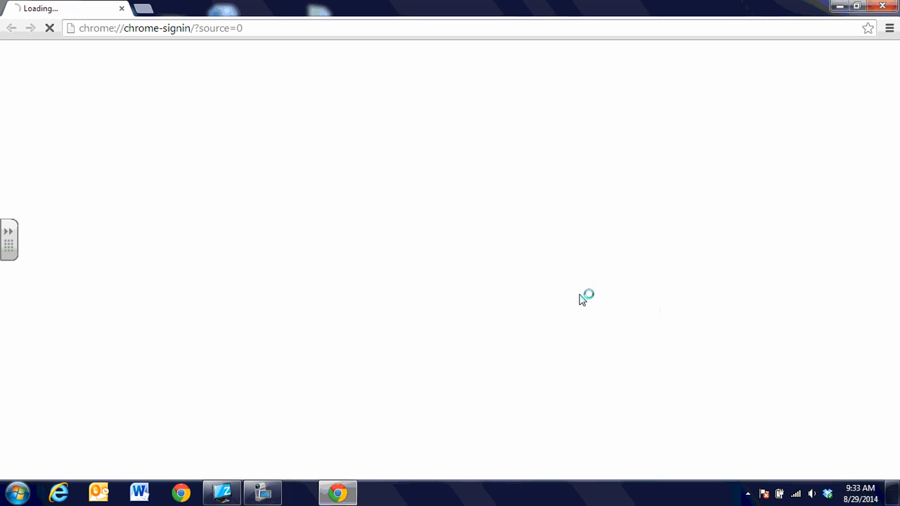